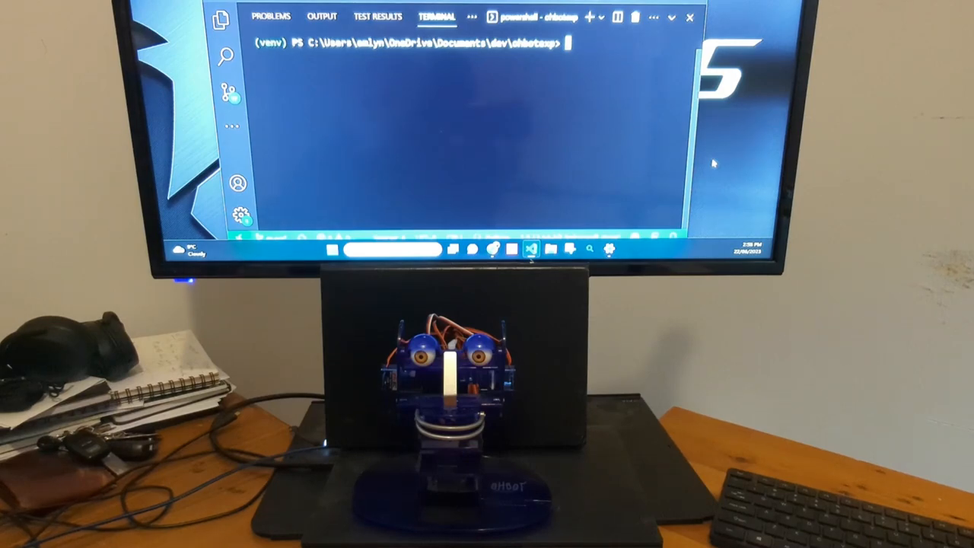
{"action": "mouse_move", "coordinate": [617, 118]}
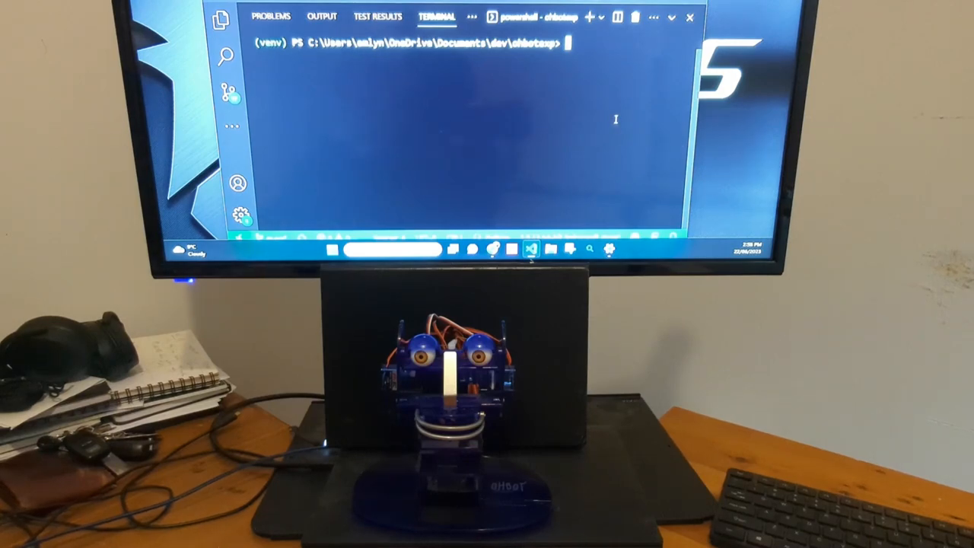
Step: Run the chatbot script with 'python .\winSuperiorBot3000.py' in the terminal
{"action": "type", "text": "python .\\winSuperiorBot3000.py"}
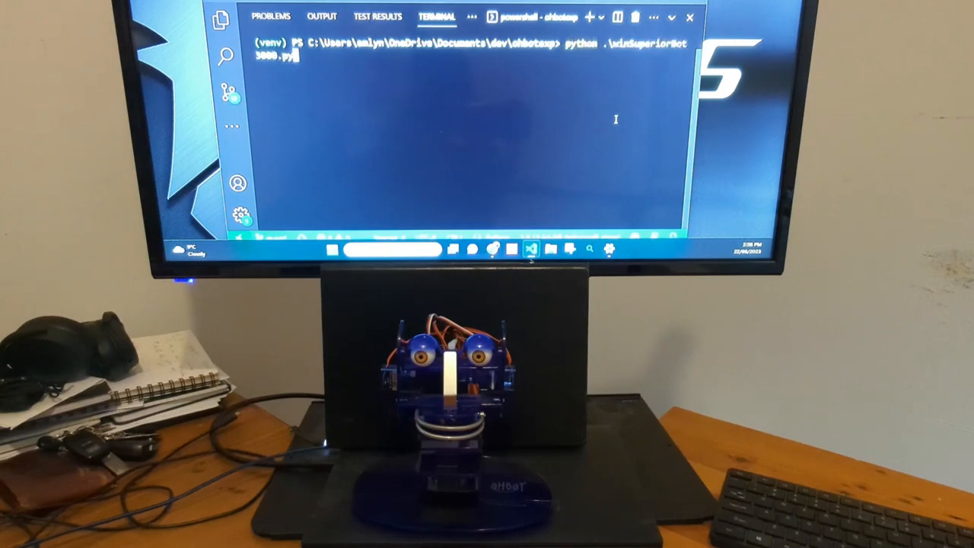
{"action": "key", "text": "enter"}
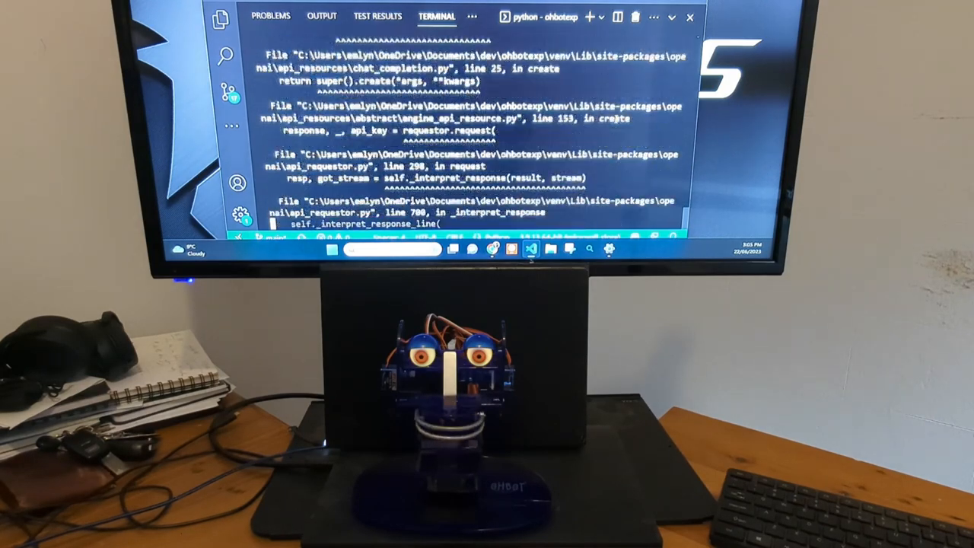
Step: Scroll the terminal to the traceback's final OpenAI InvalidRequestError about maximum context length
{"action": "scroll", "scroll_direction": "down", "scroll_amount": 3}
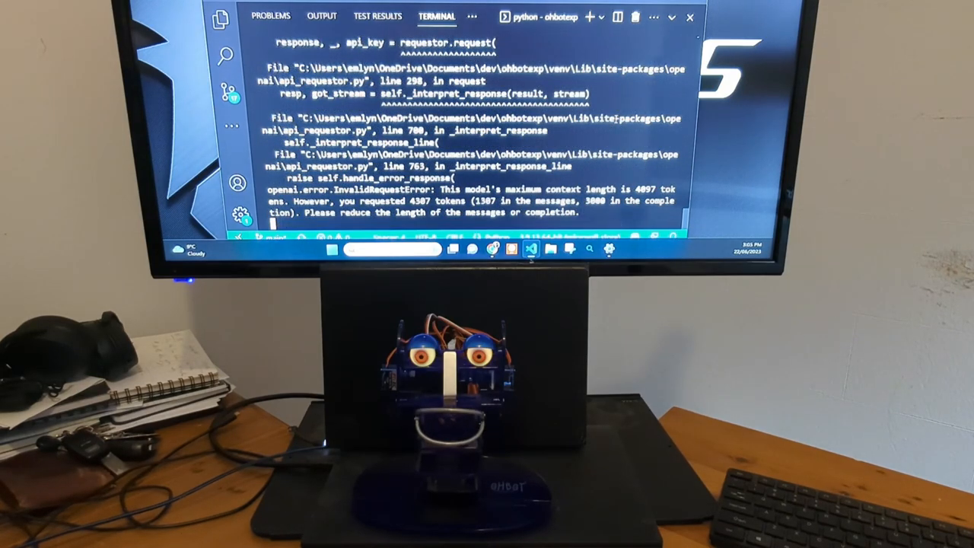